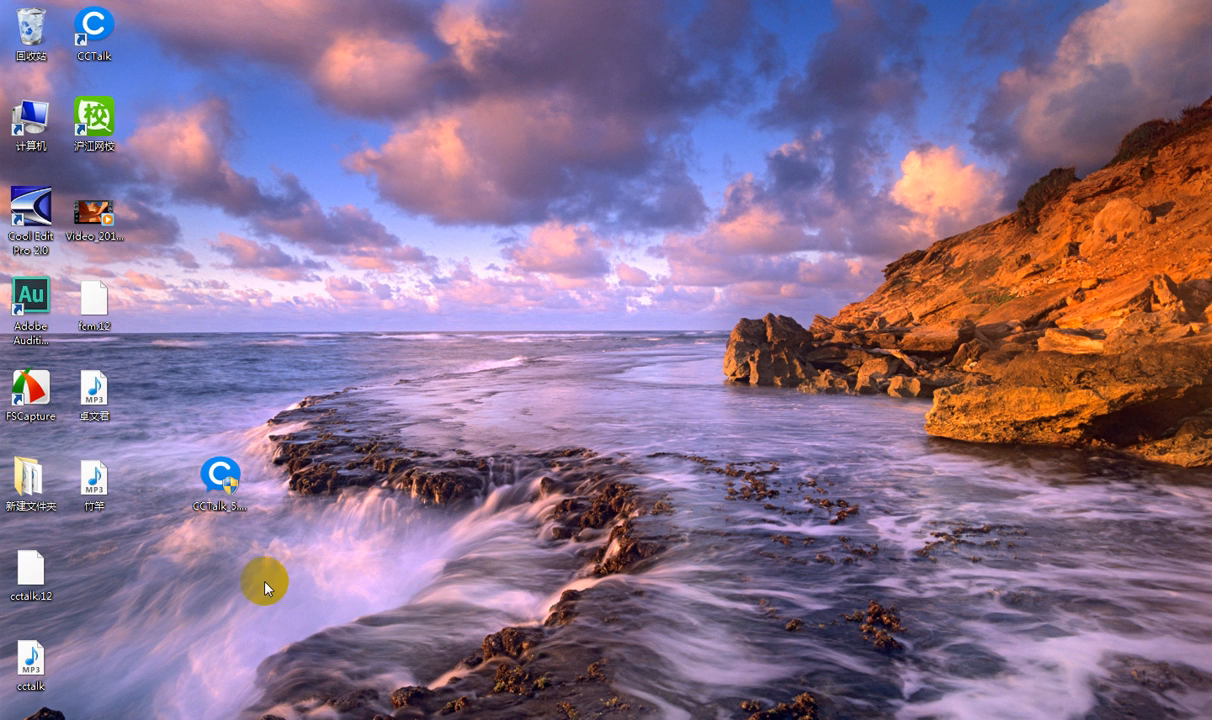
mouse_move(178, 472)
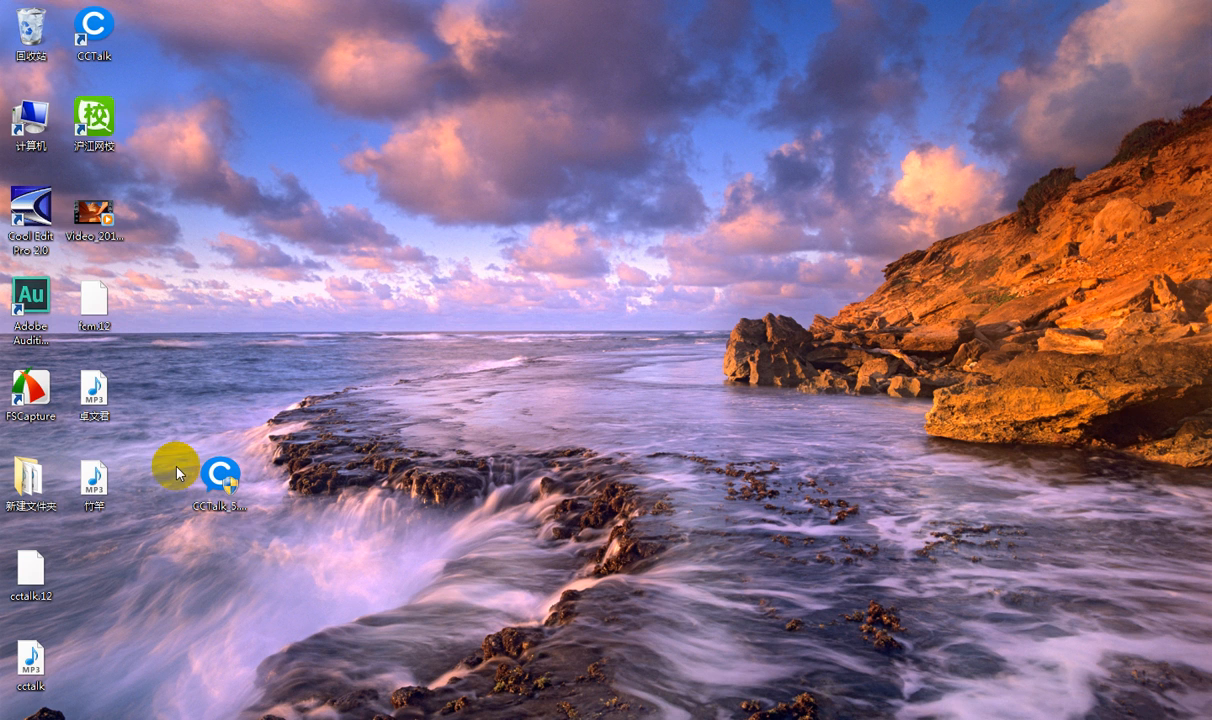
mouse_move(220, 480)
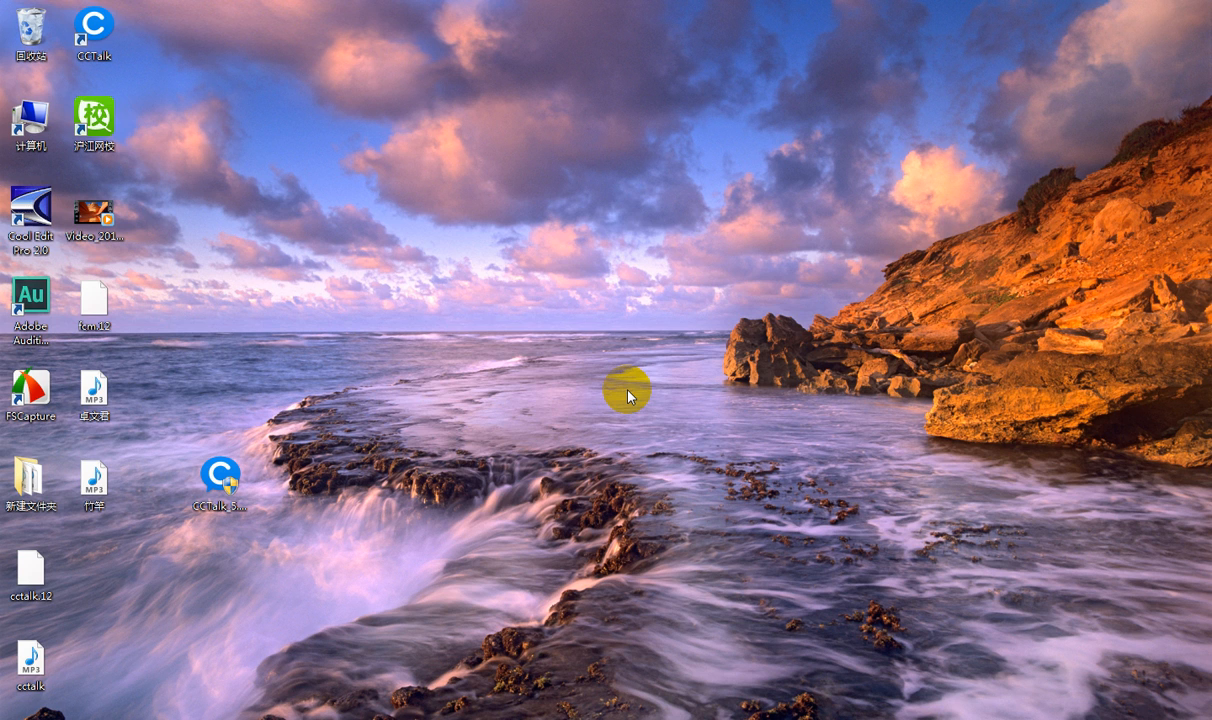
Run the CCTalk setup wizard, accept the license, install to the default folder and finish
double_click(220, 476)
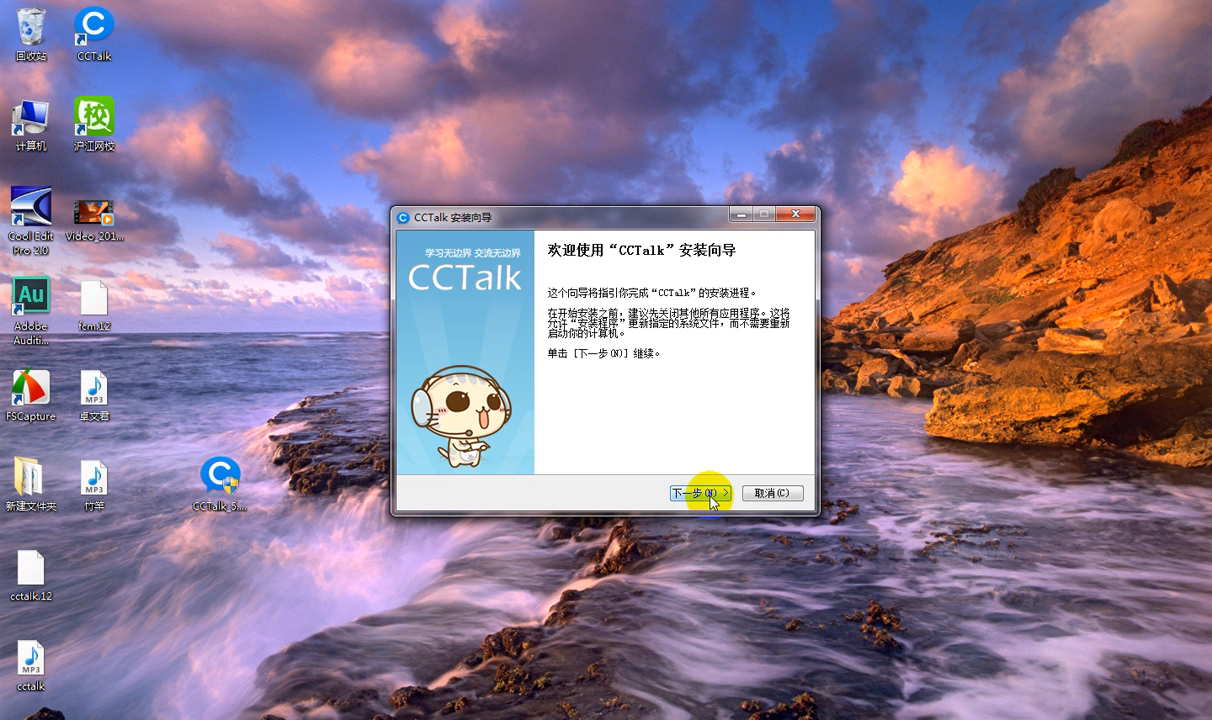
left_click(700, 492)
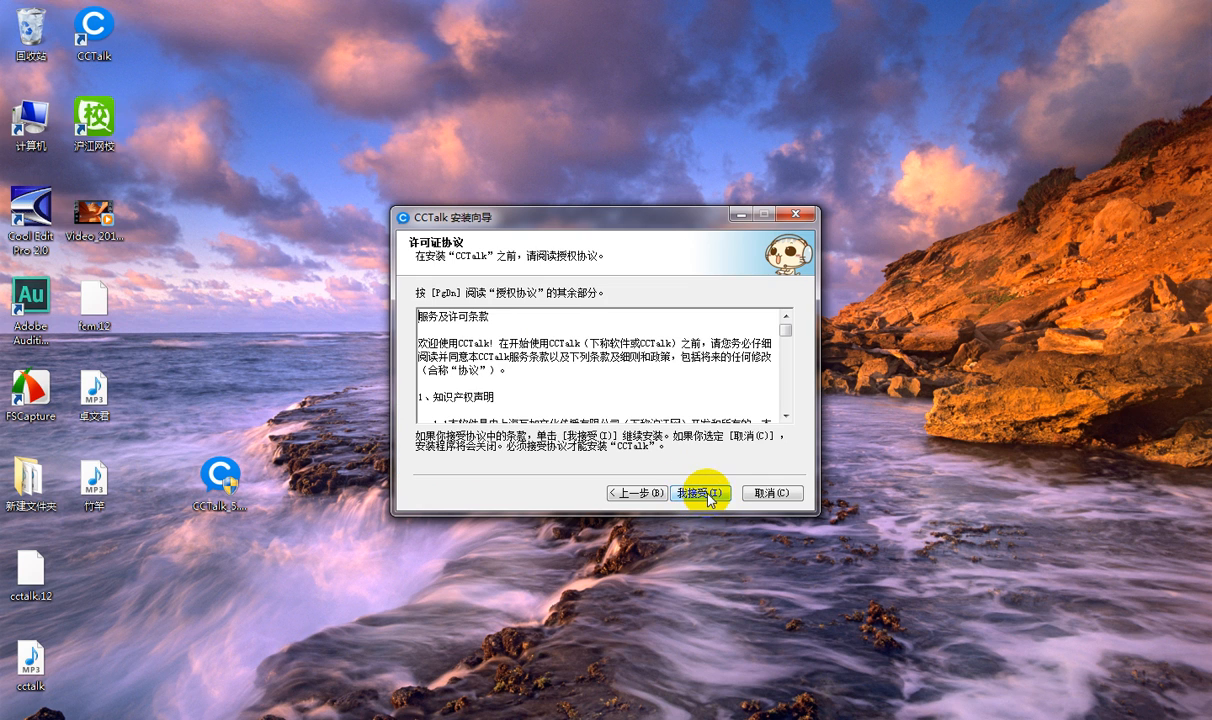
left_click(700, 492)
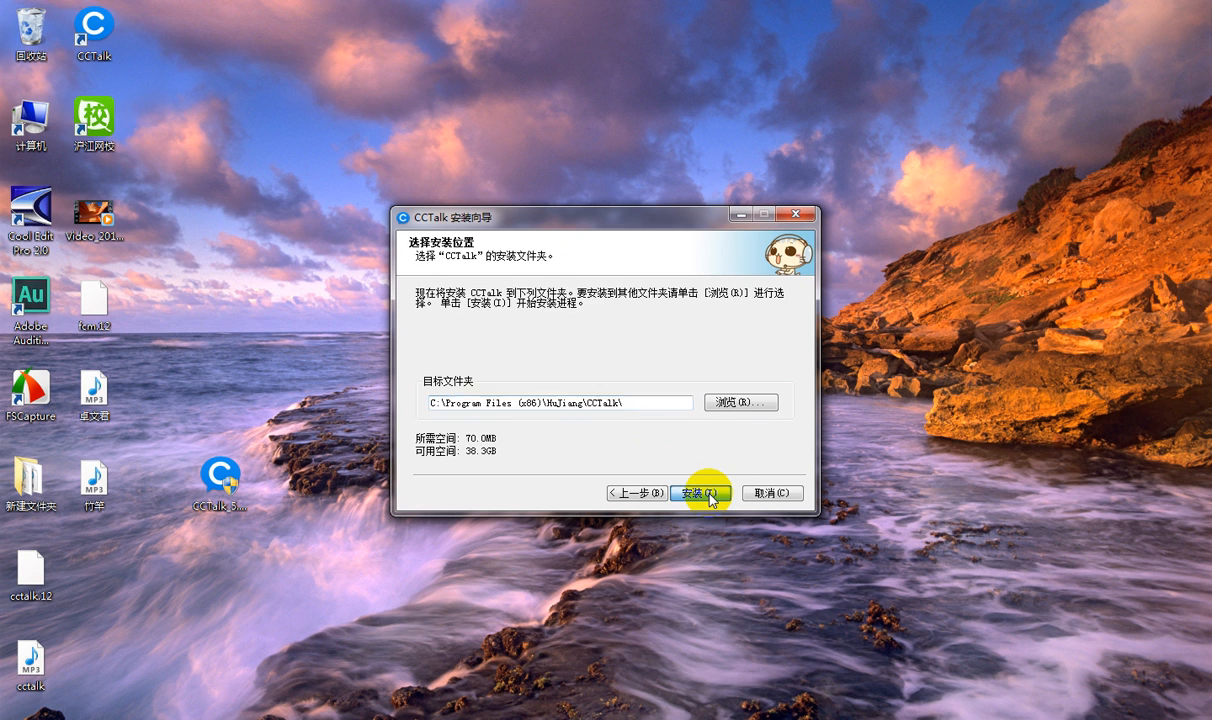
left_click(700, 492)
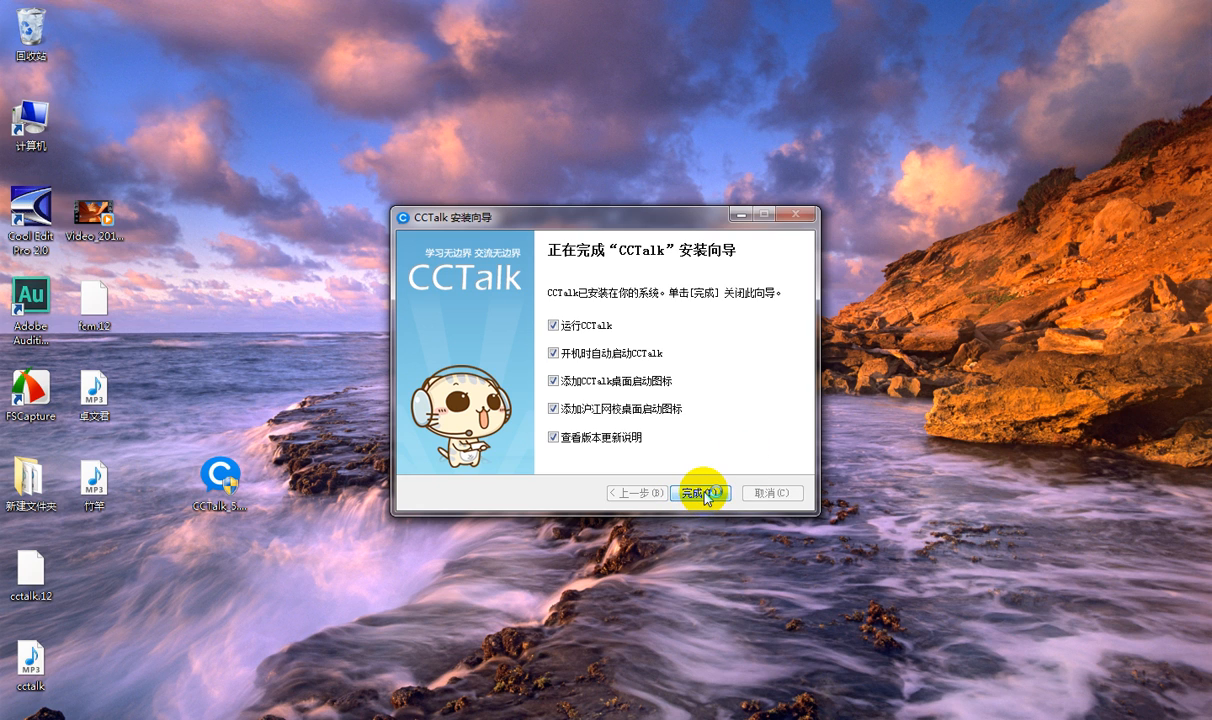
left_click(700, 492)
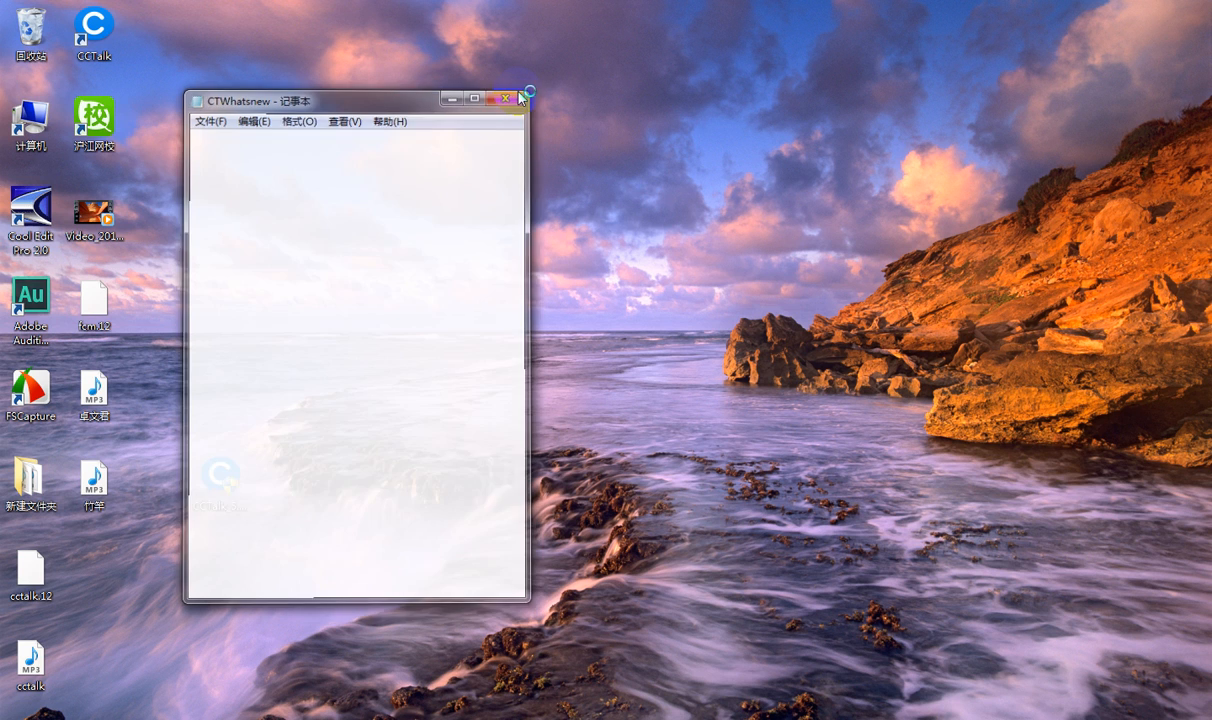
Close the CTWhatsnew notes window, leaving the desktop with the CCTalk shortcut
left_click(508, 96)
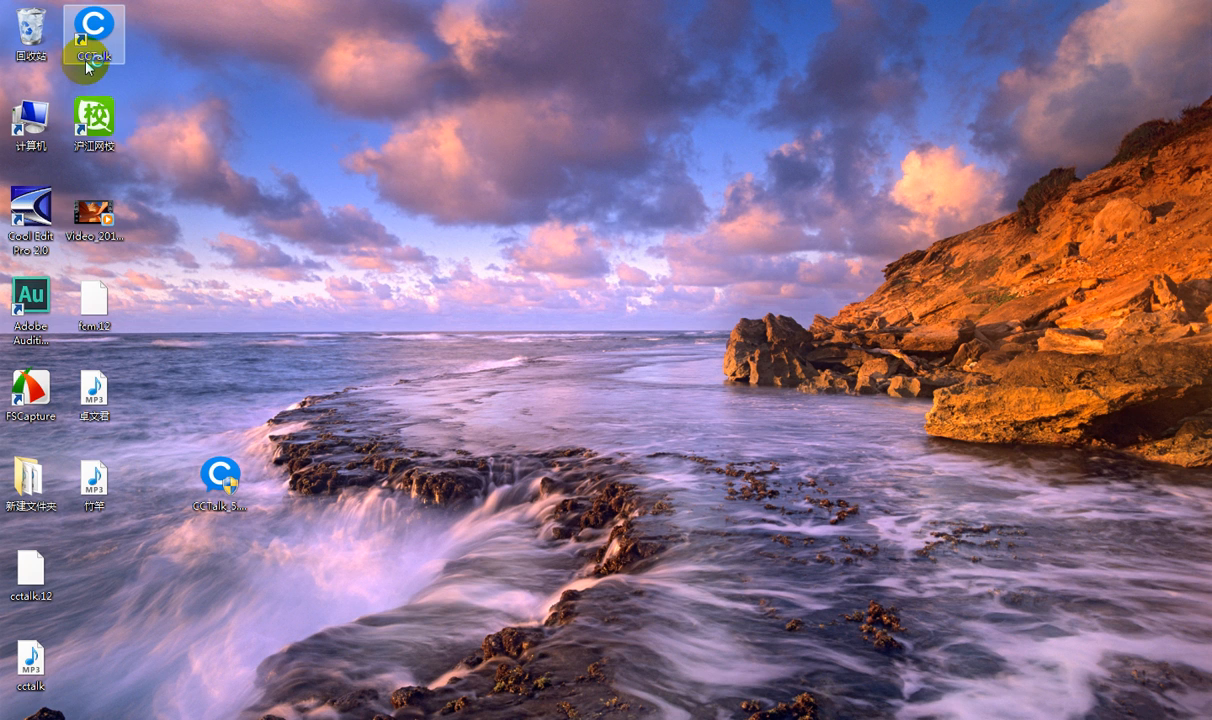
Launch CCTalk from its desktop shortcut and focus the account name field in the login window
left_click(92, 24)
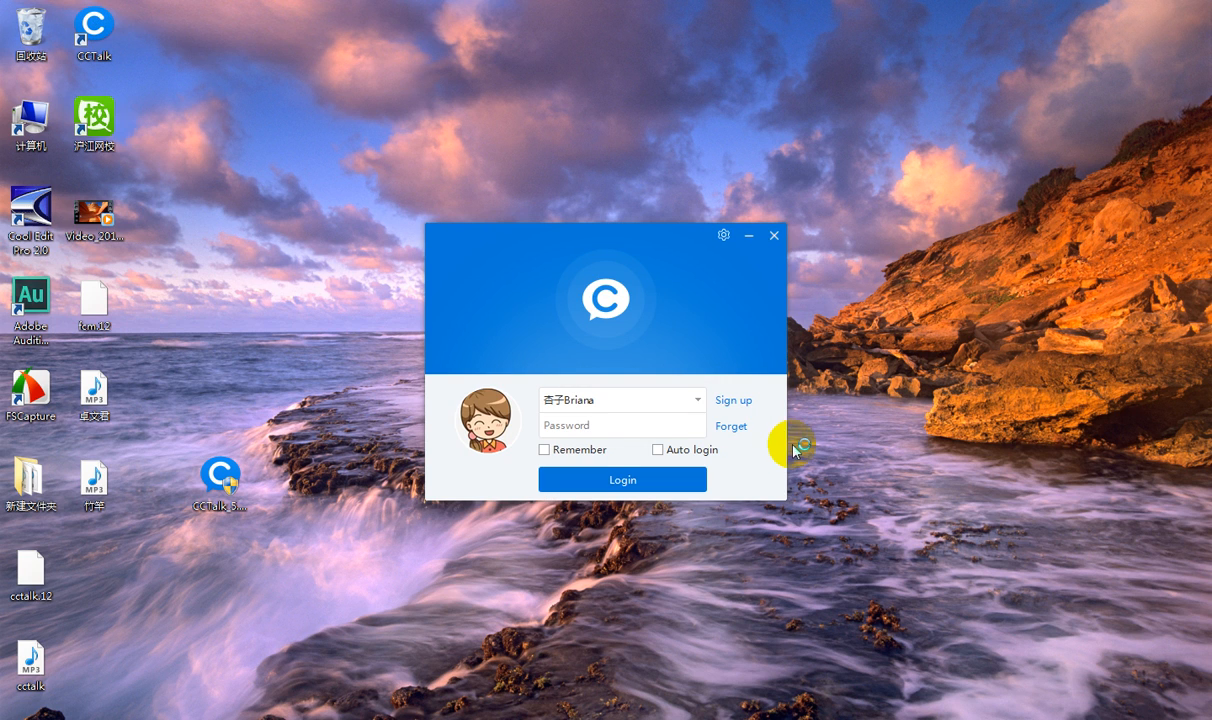
left_click(620, 398)
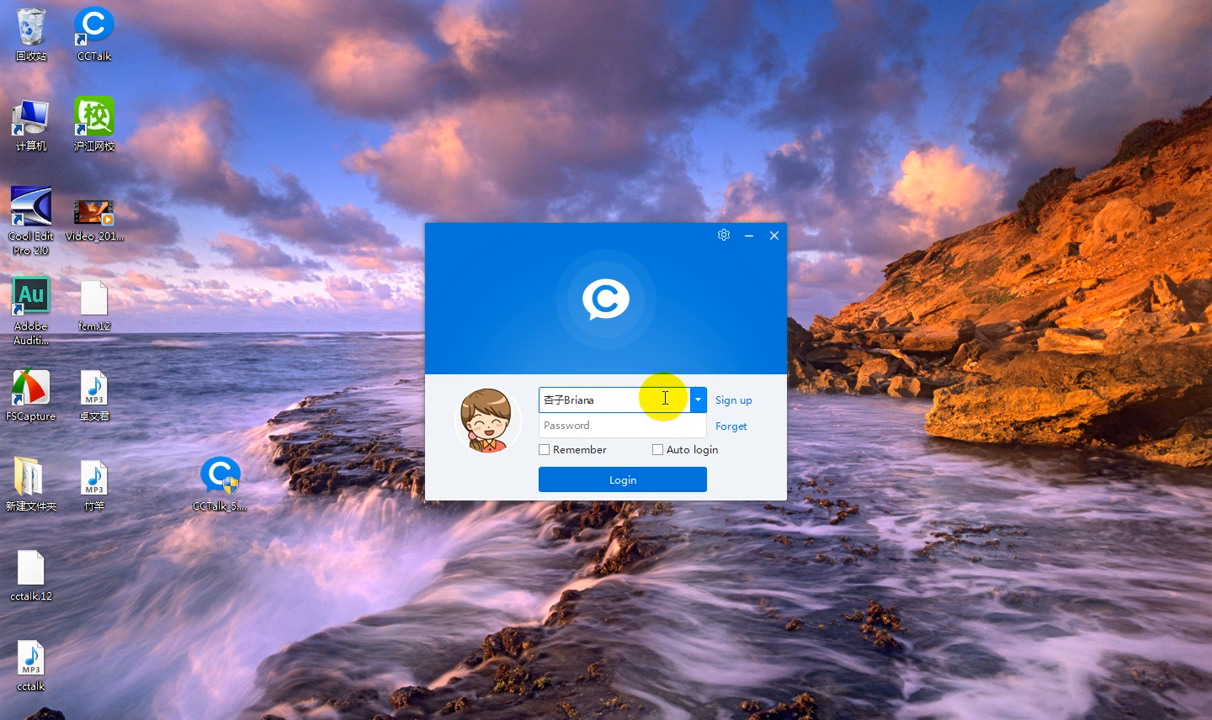
mouse_move(678, 404)
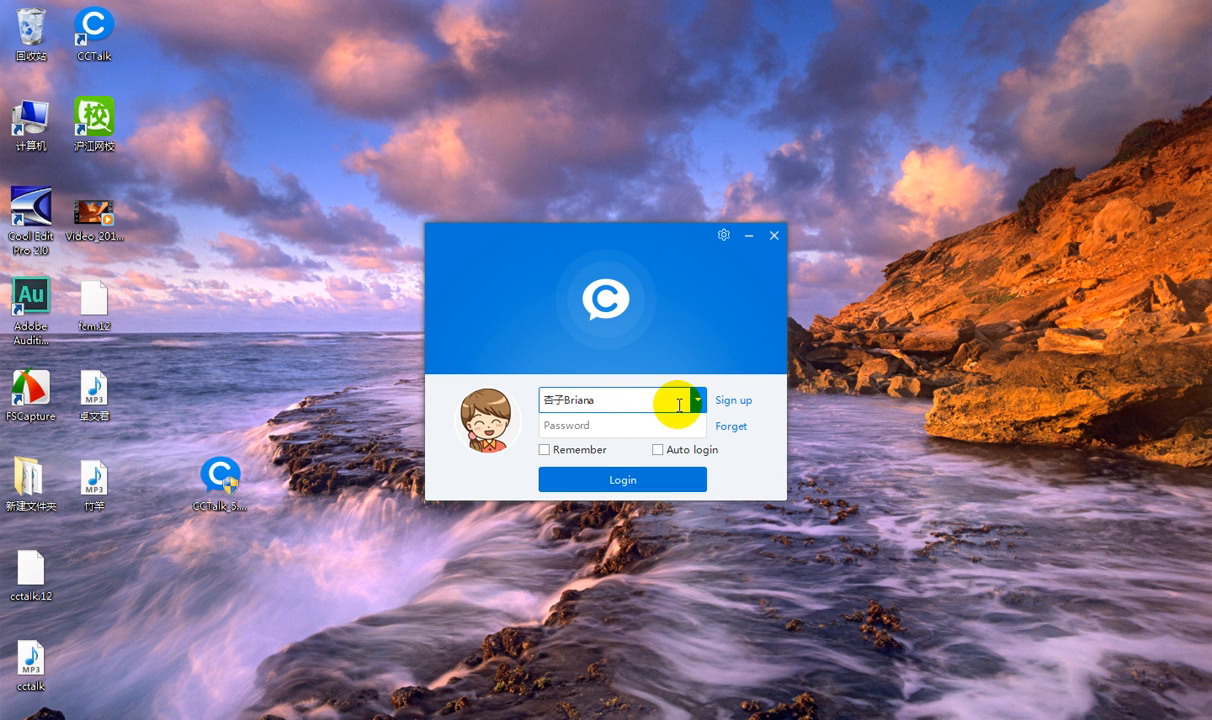
mouse_move(672, 400)
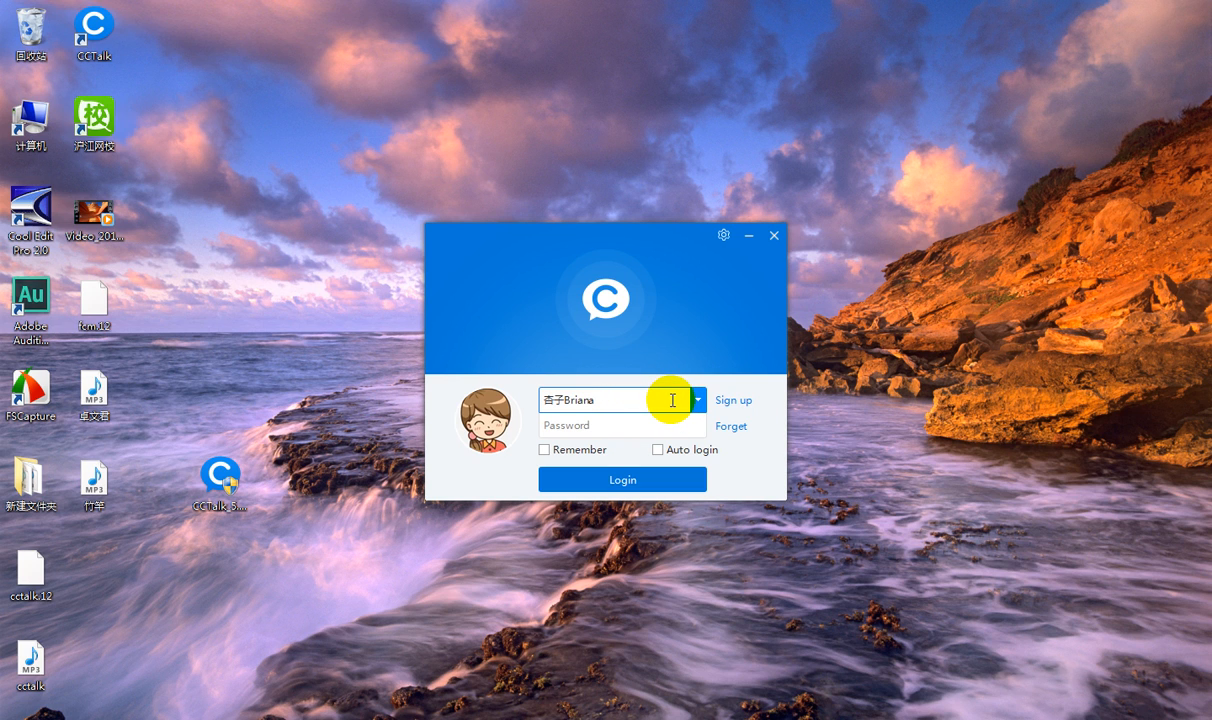